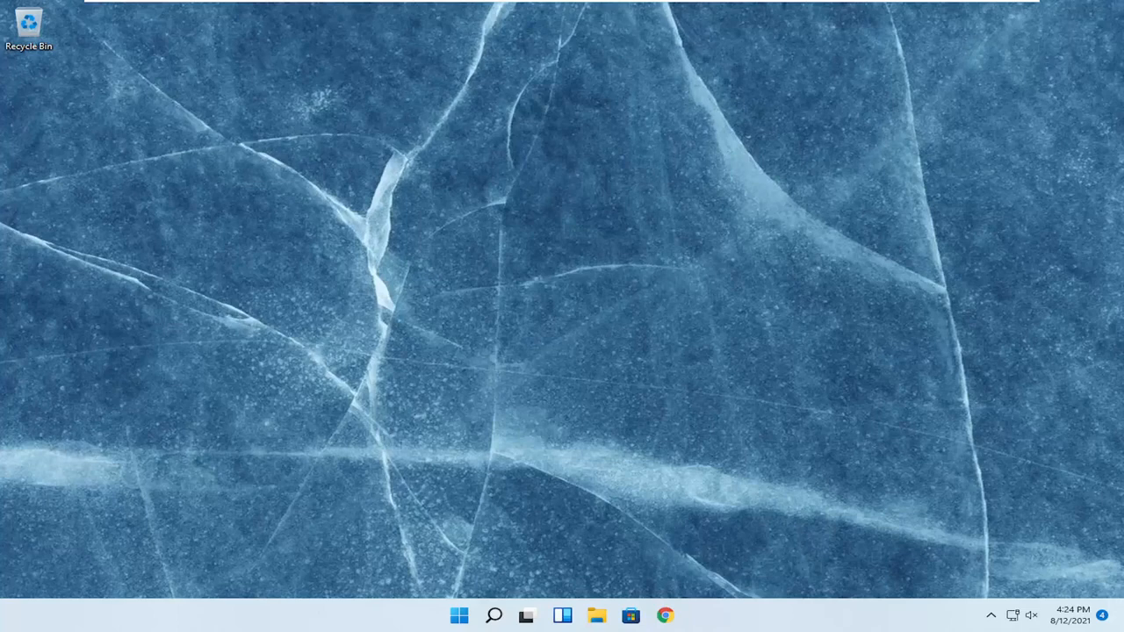
# Open the Search panel from the taskbar Search icon
pyautogui.click(494, 614)
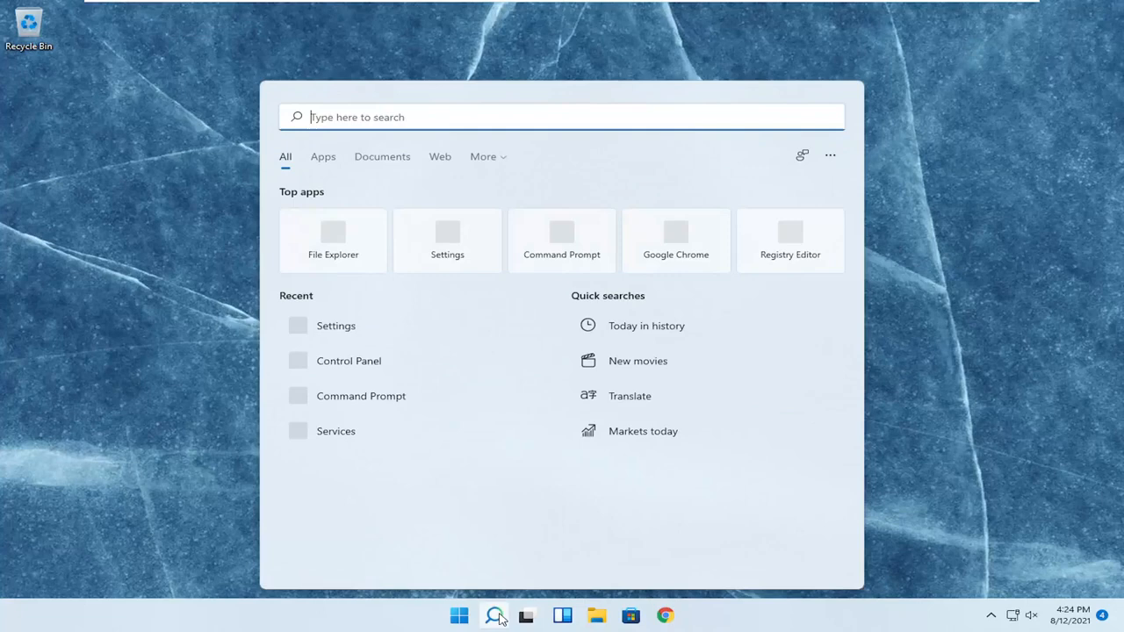
# Search for 'device manager' in Windows Search
pyautogui.write('device manager')
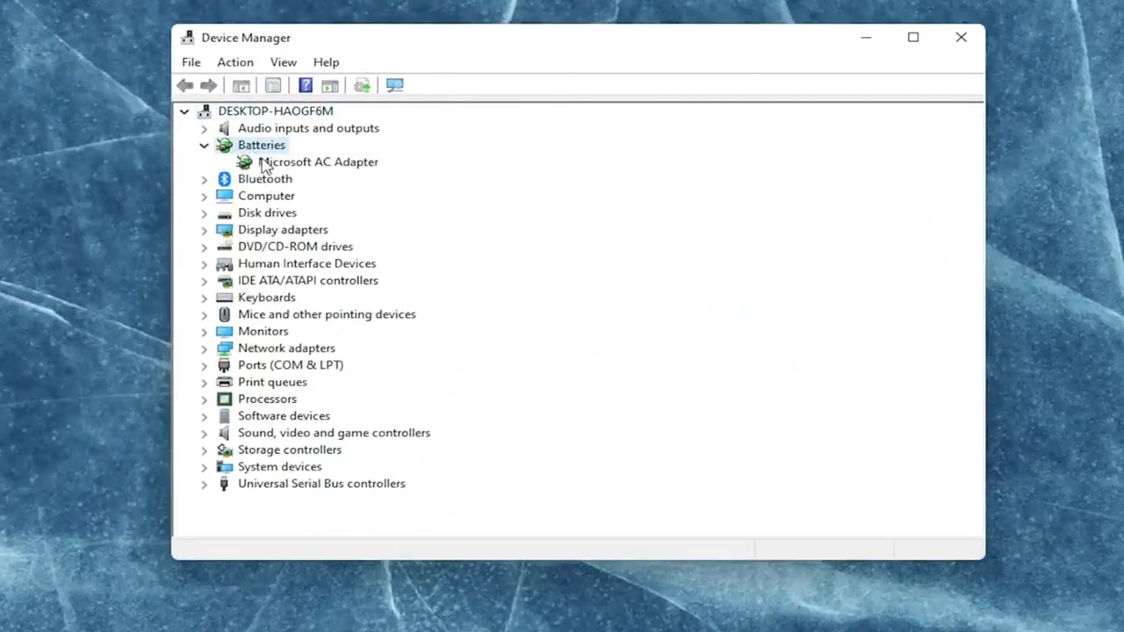
# Uninstall the Microsoft AC Adapter device under Batteries
pyautogui.rightClick(318, 162)
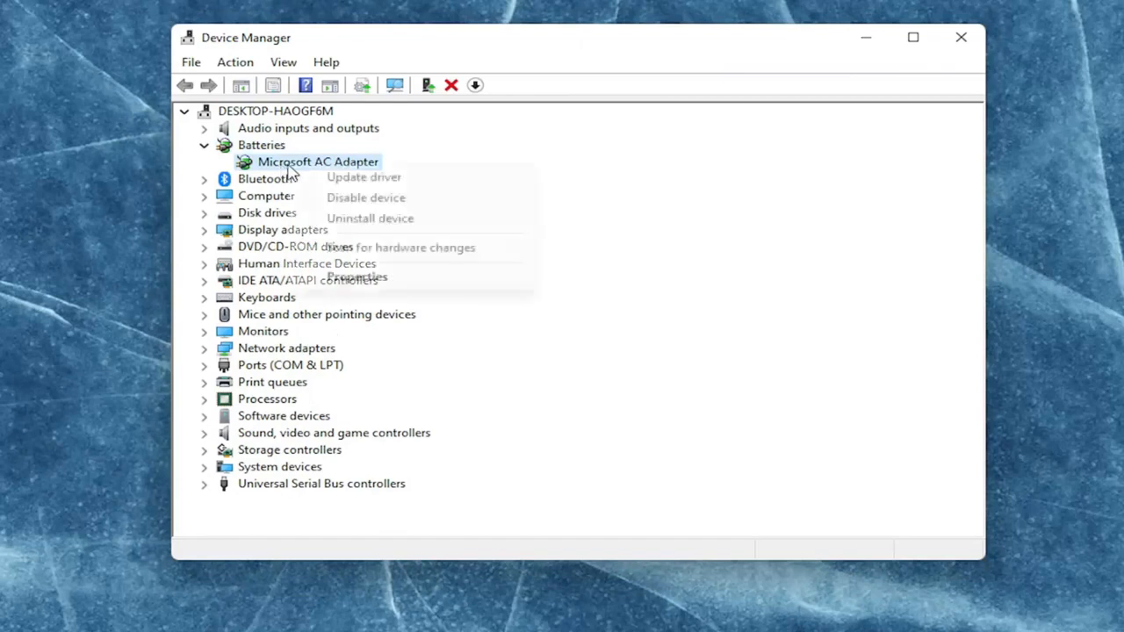
pyautogui.moveTo(356, 231)
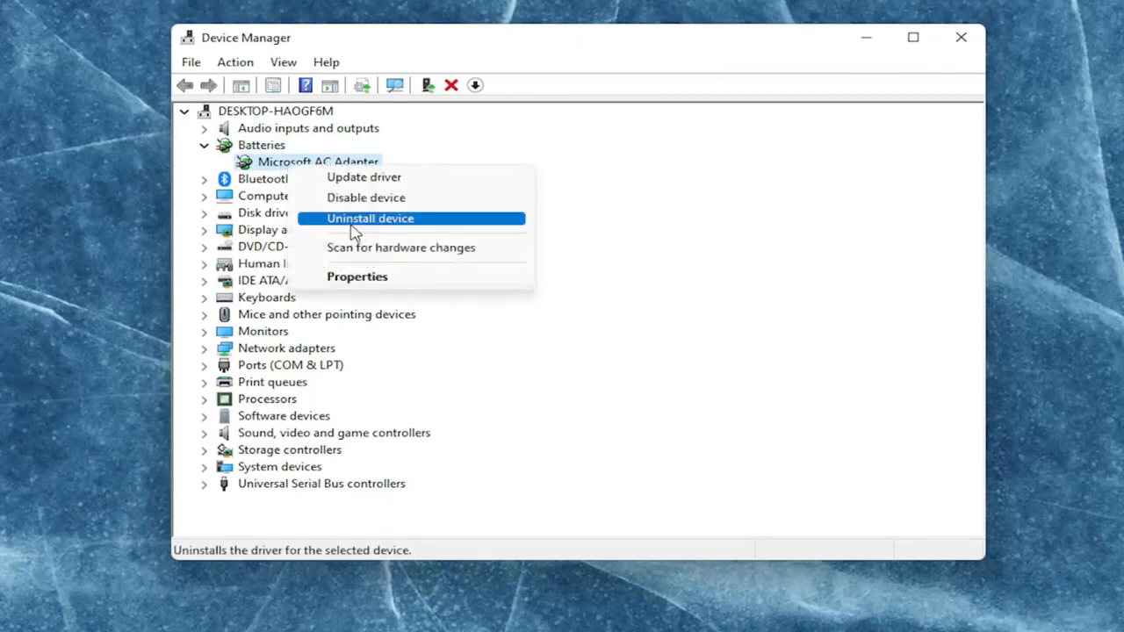
pyautogui.click(368, 218)
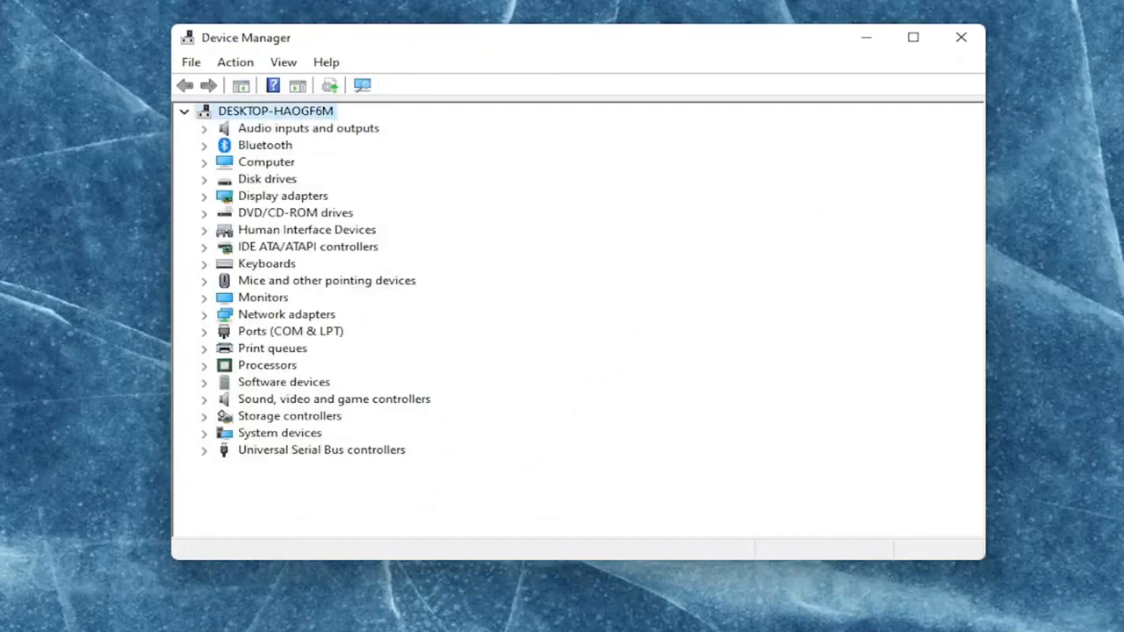
pyautogui.click(959, 37)
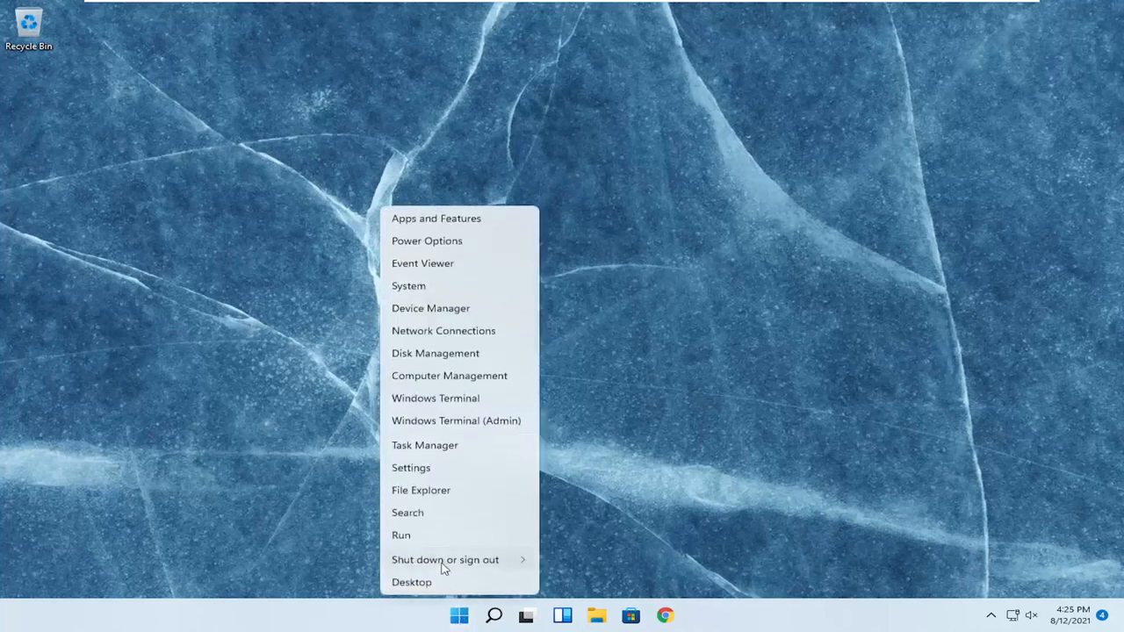
# Choose Restart from the 'Shut down or sign out' power options
pyautogui.click(445, 560)
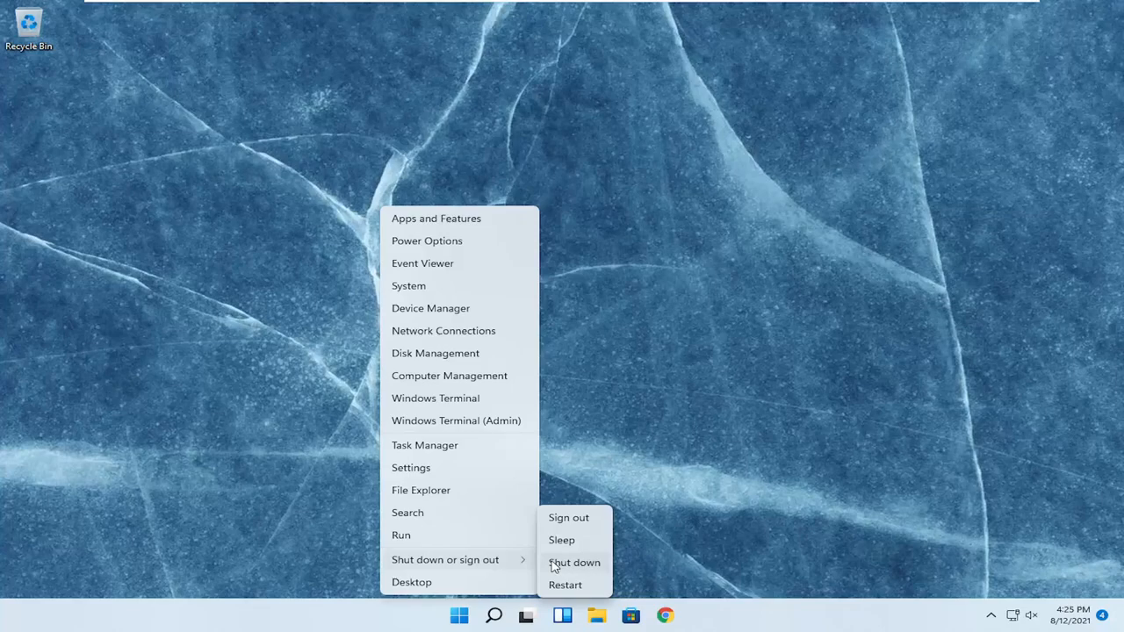
pyautogui.click(571, 563)
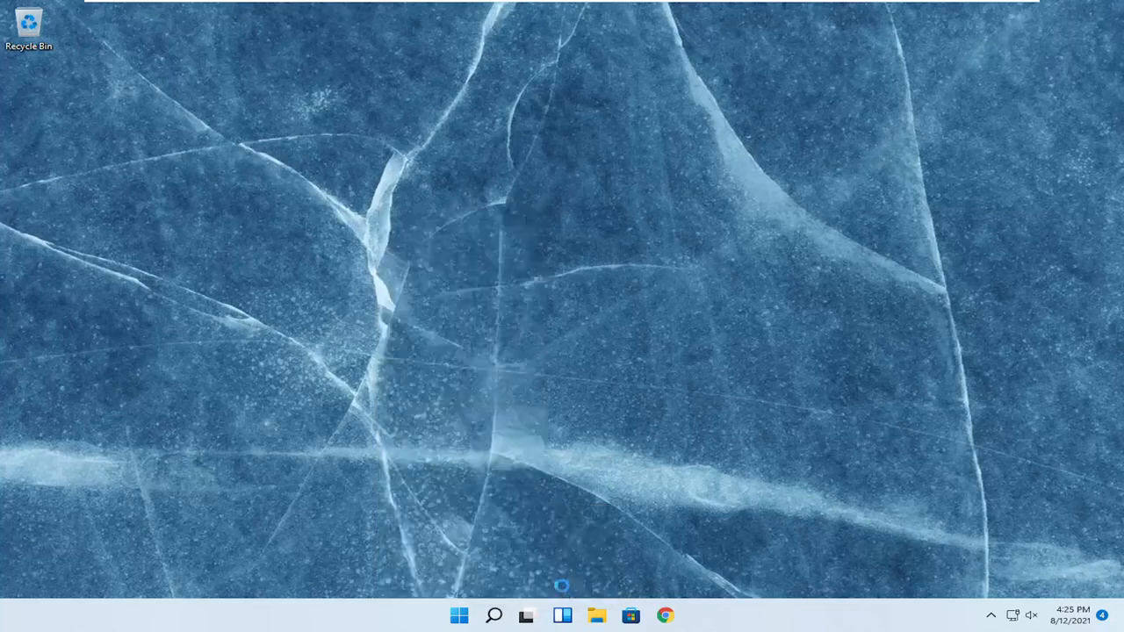